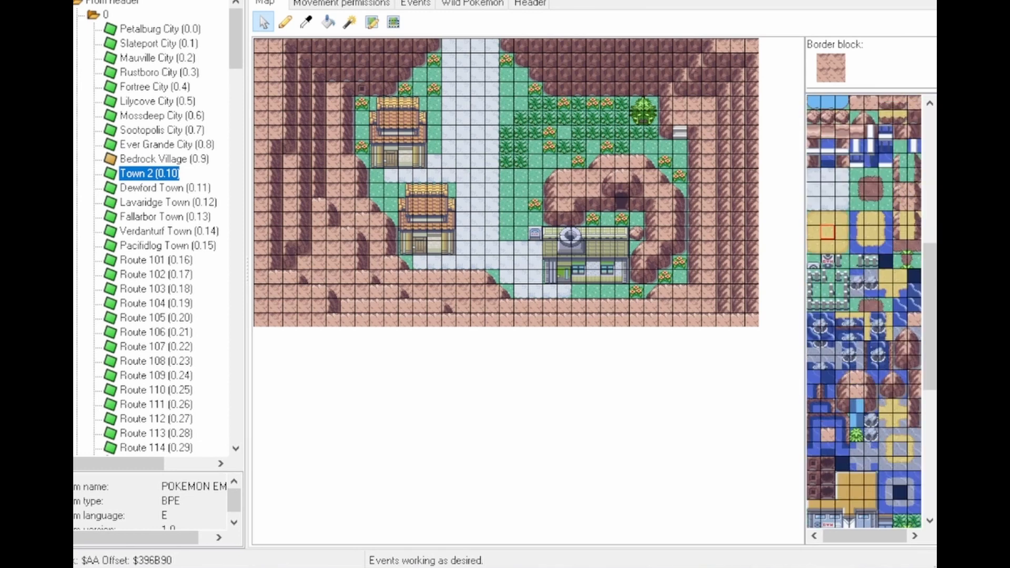
# Step: Preview Bedrock Village with secondary tileset 5, then restore tileset 1 in the header
pyautogui.click(530, 4)
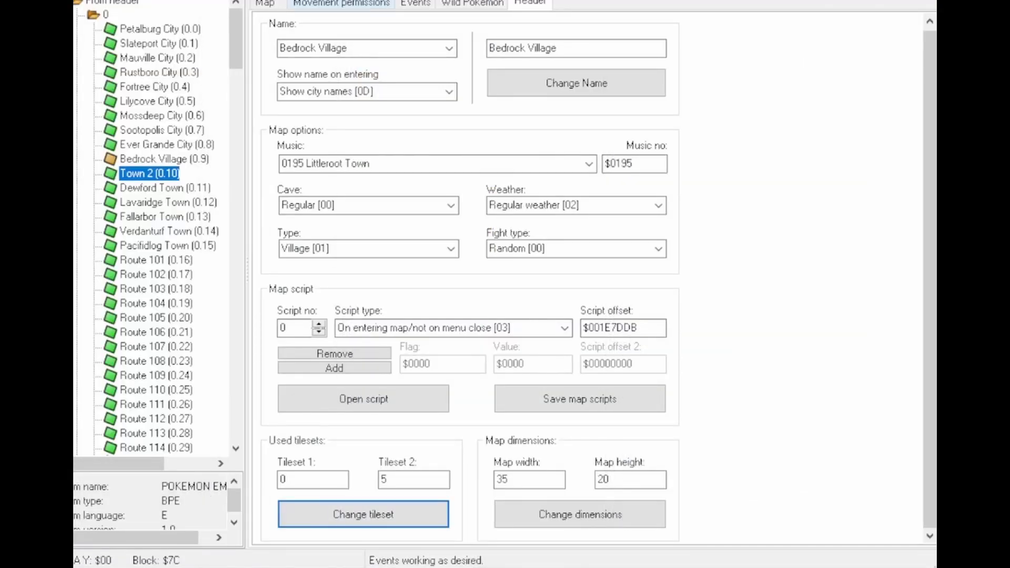
pyautogui.click(264, 4)
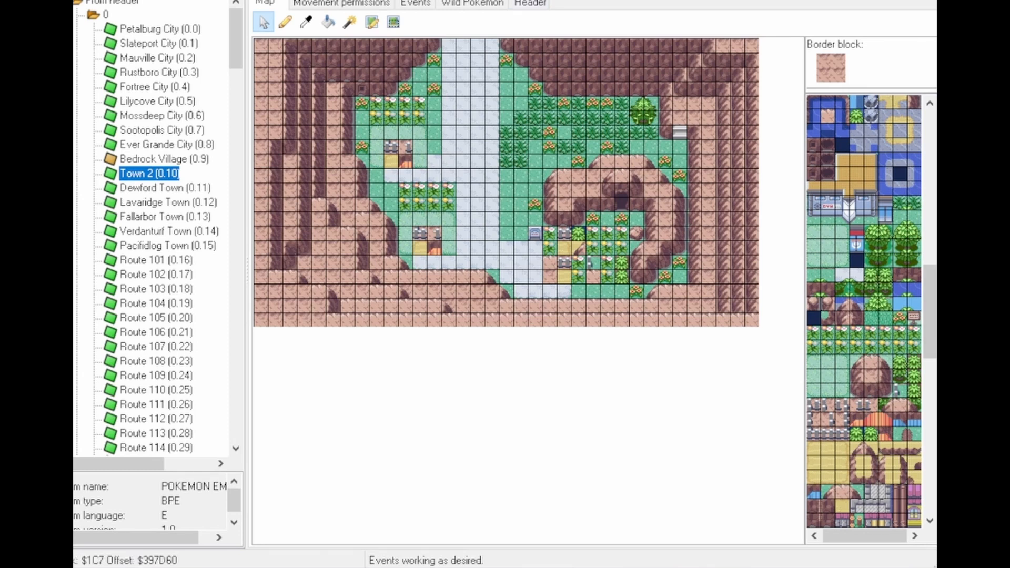
pyautogui.click(529, 3)
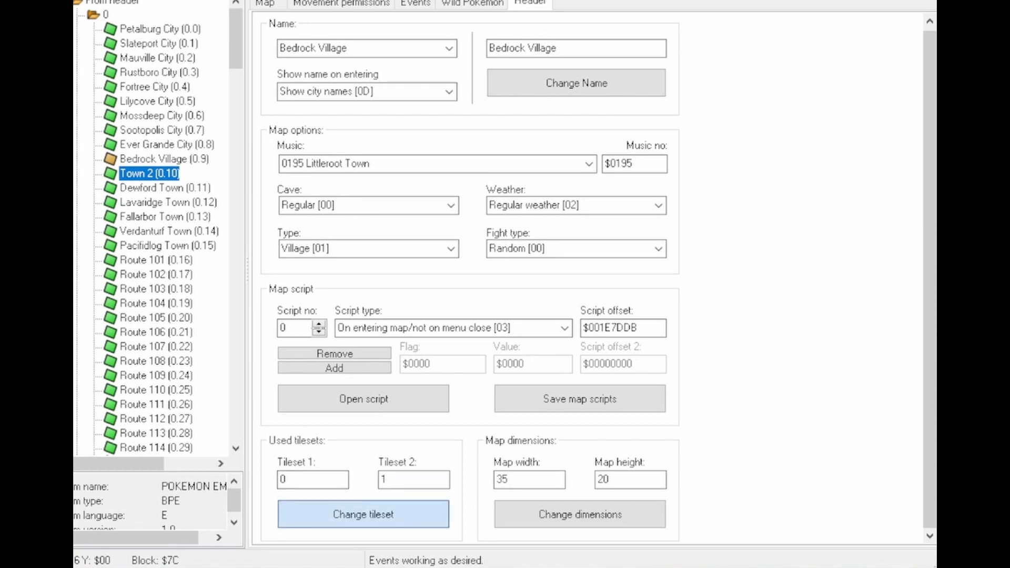
pyautogui.click(264, 3)
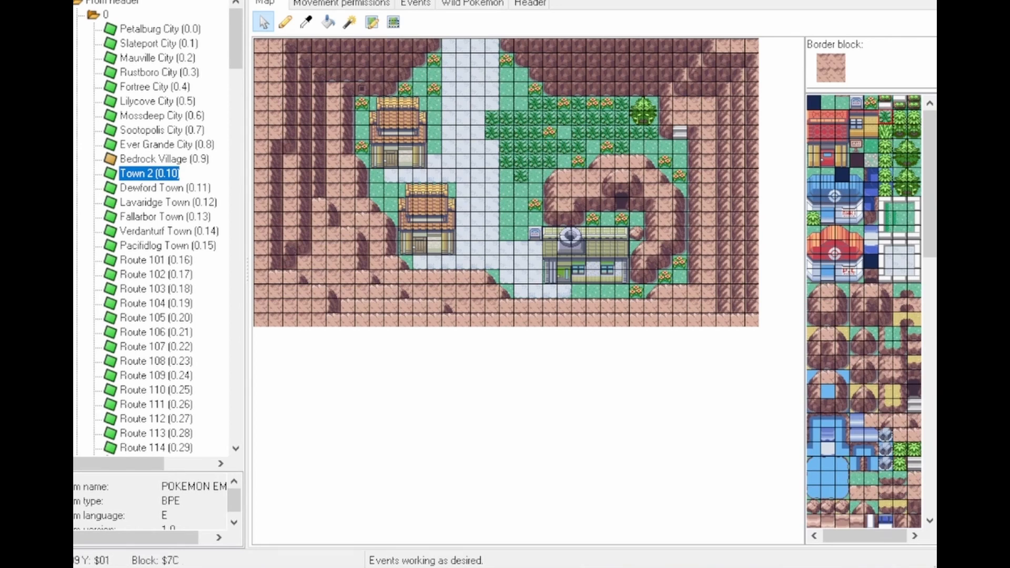
# Step: Copy an existing house block and stamp two new houses north of the village path
pyautogui.click(393, 21)
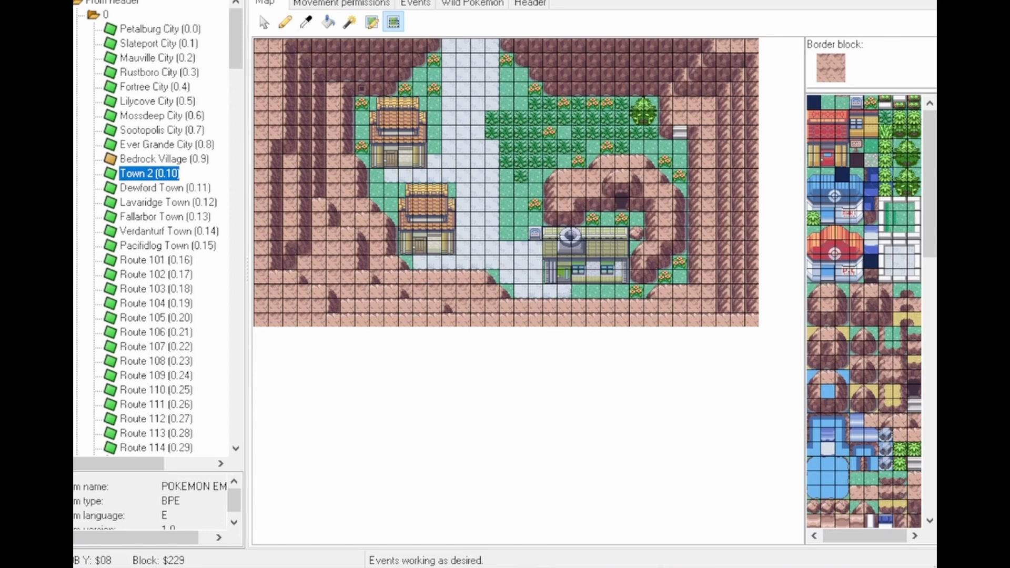
pyautogui.click(263, 21)
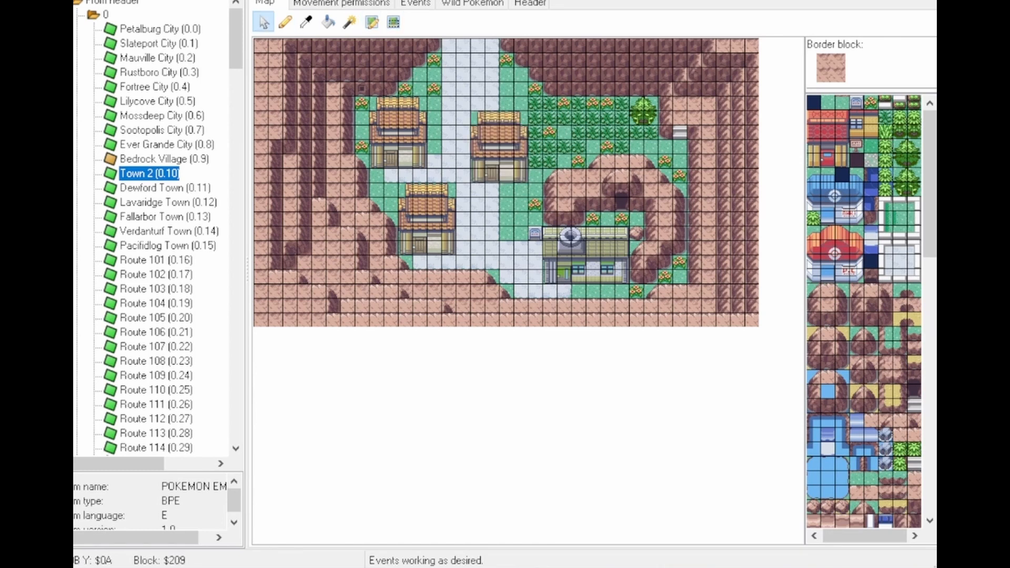
pyautogui.click(567, 133)
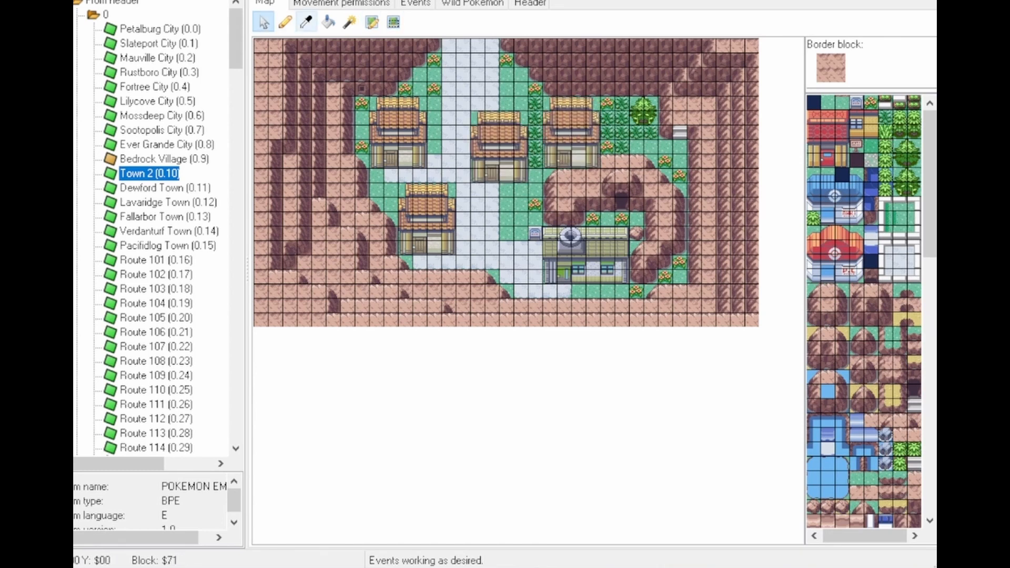
pyautogui.click(340, 4)
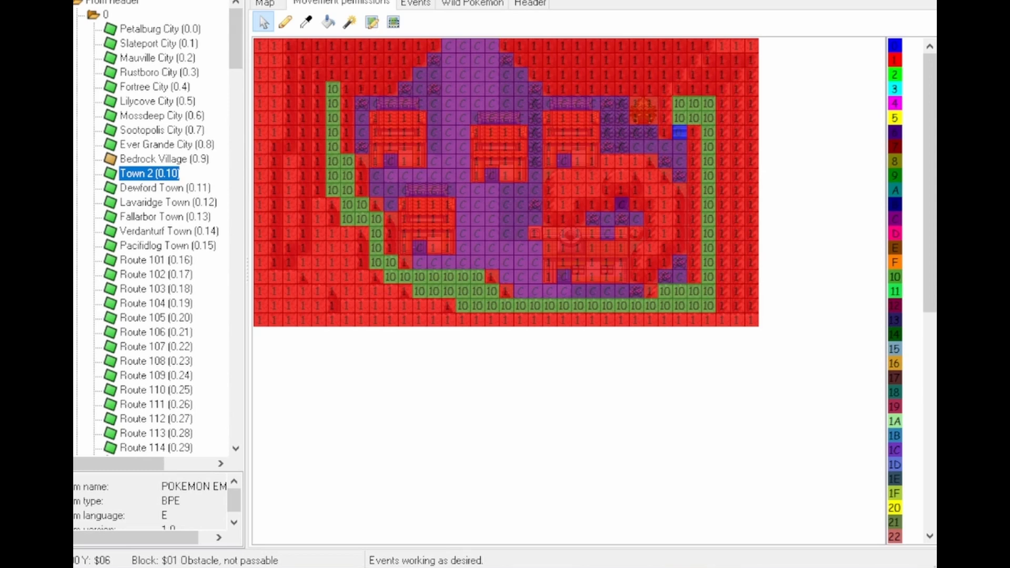
# Step: Select Route 101 (0.16) in the map tree and show its tile map
pyautogui.scroll(-3)
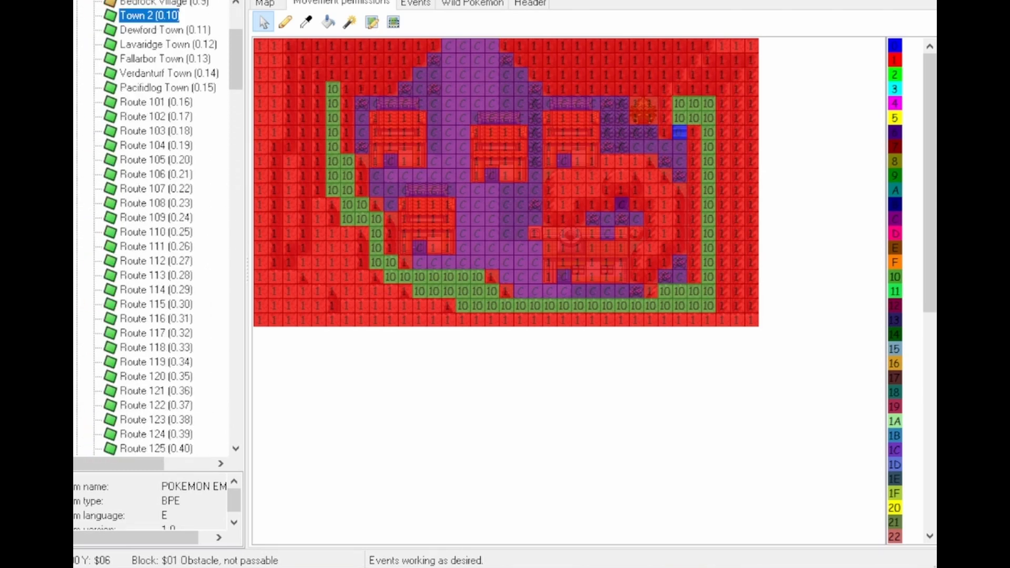
pyautogui.click(155, 102)
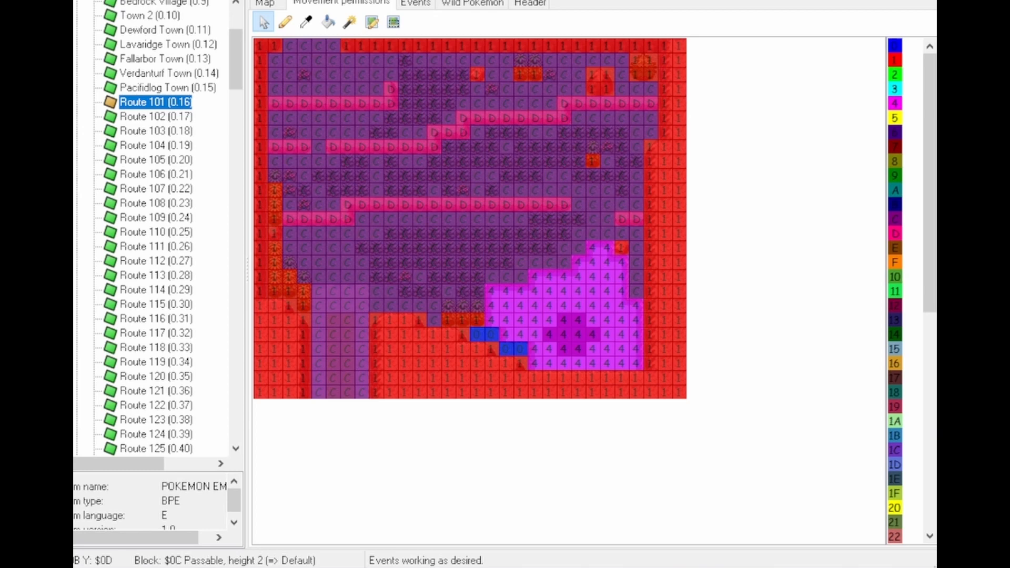
pyautogui.click(265, 3)
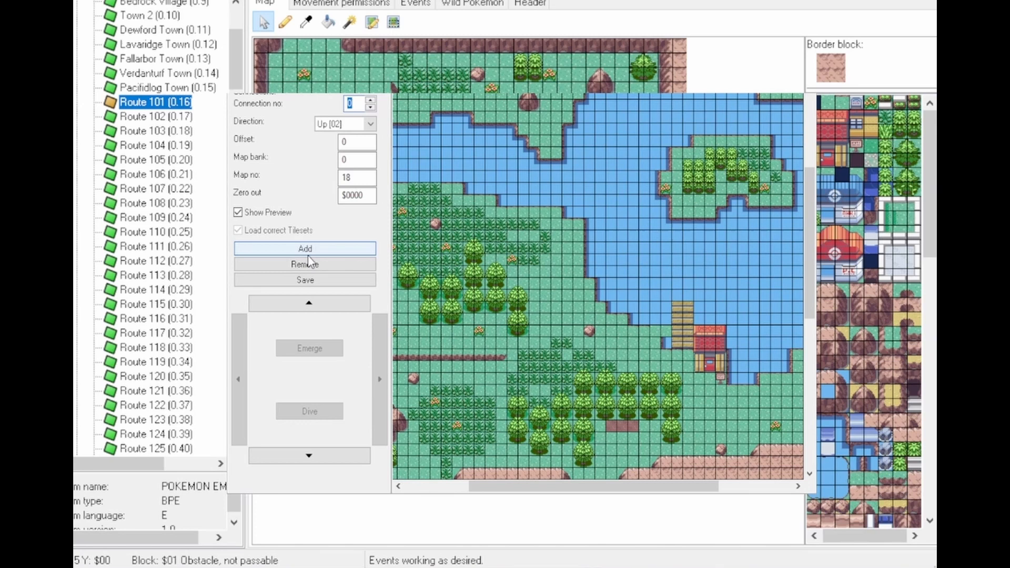
pyautogui.click(369, 100)
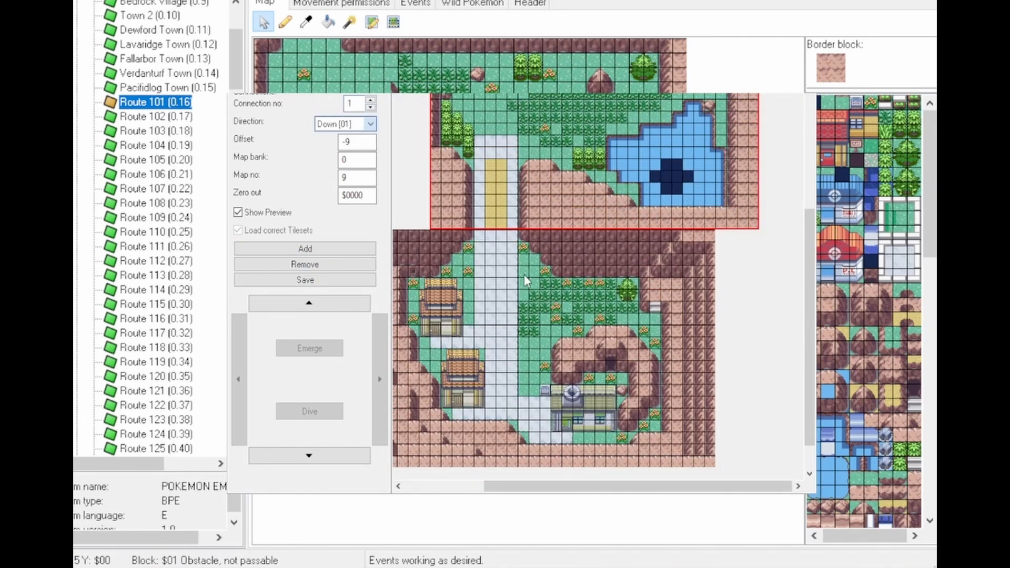
pyautogui.click(345, 123)
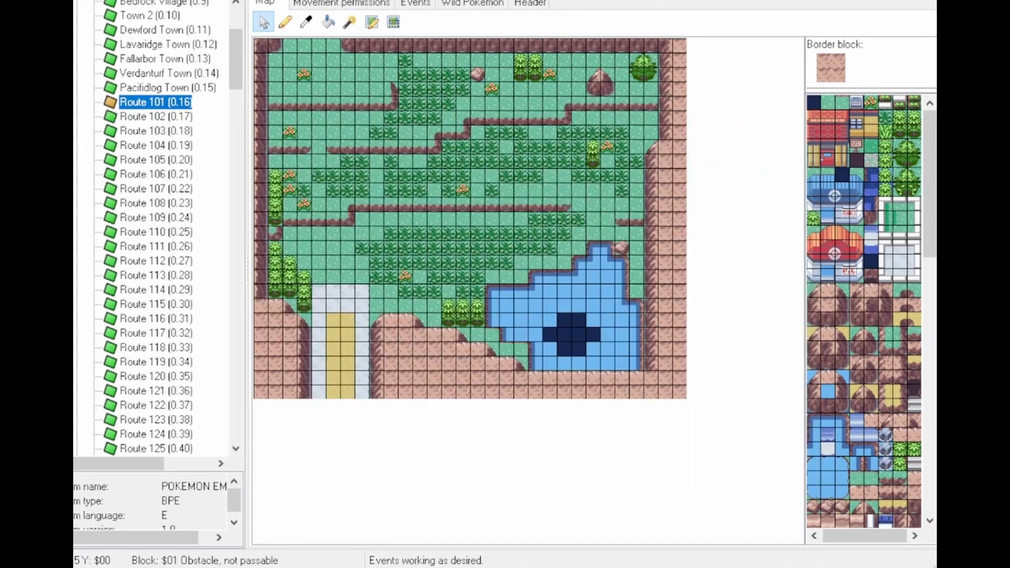
# Step: Set Route 101's grass encounter ratio to 55 with Ferrothorn as Pokémon 1
pyautogui.click(473, 4)
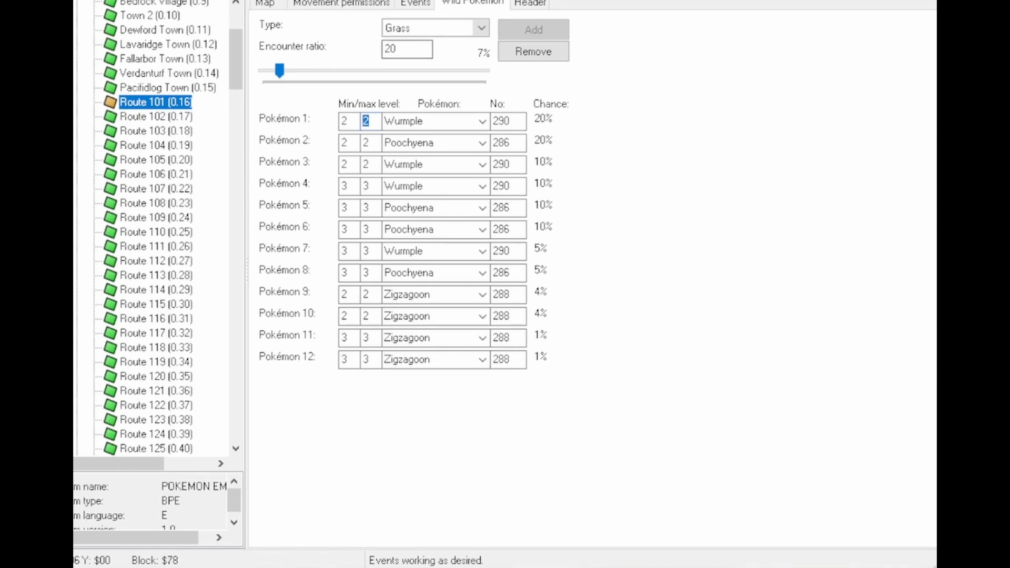
pyautogui.moveTo(280, 70); pyautogui.dragTo(376, 69)
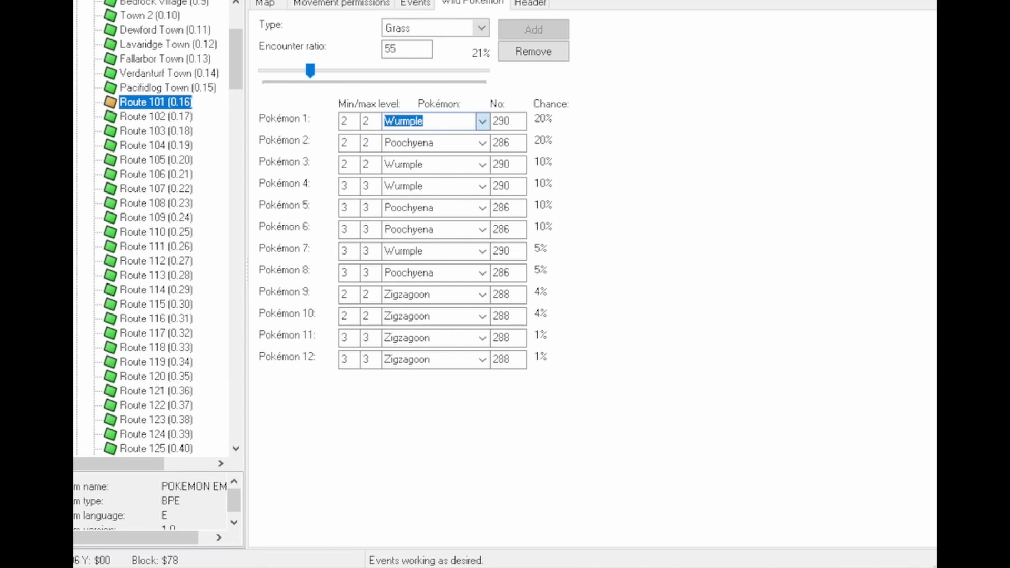
pyautogui.write('Ferrothorn')
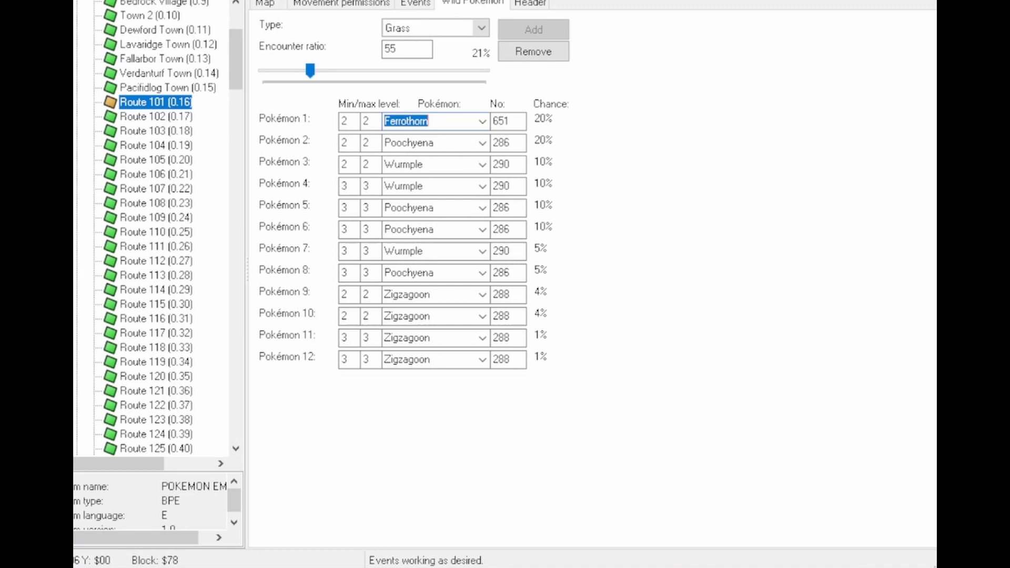
pyautogui.click(414, 3)
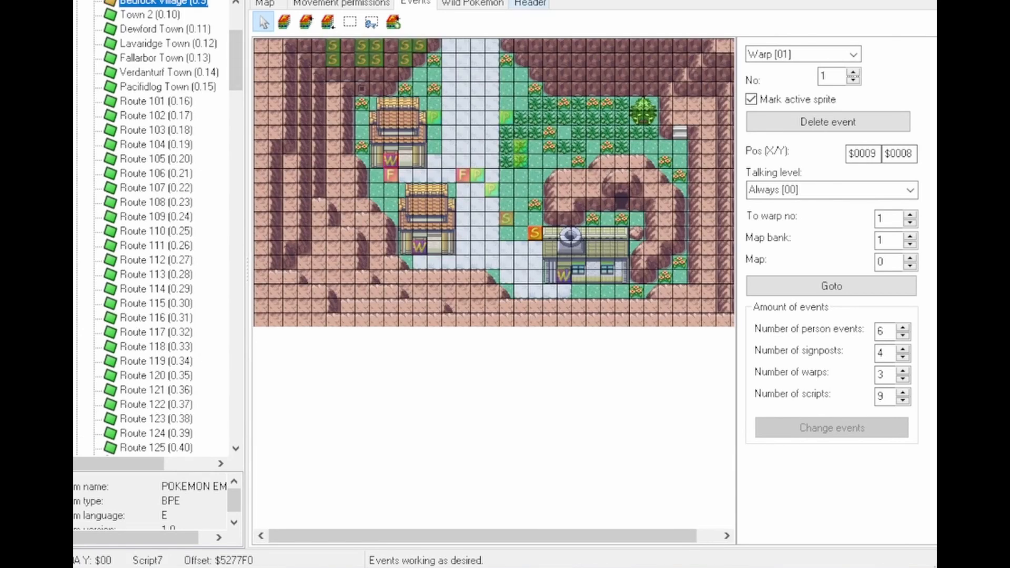
# Step: Show Bedrock Village's header with Littleroot Town music and 35×20 dimensions
pyautogui.click(529, 4)
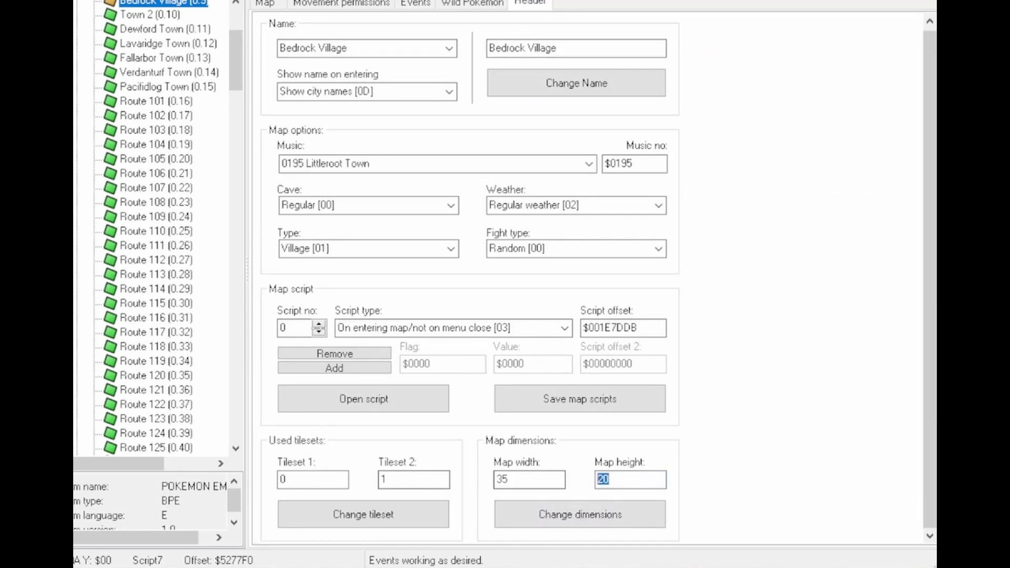
# Step: Return to Bedrock Village's tile map with the pencil tool ready for painting
pyautogui.click(265, 3)
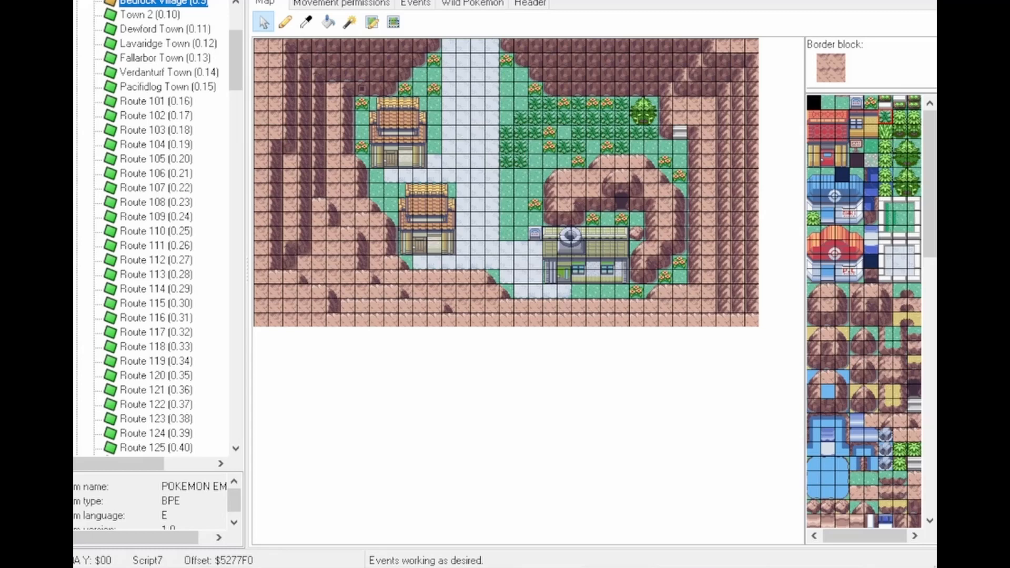
pyautogui.click(284, 21)
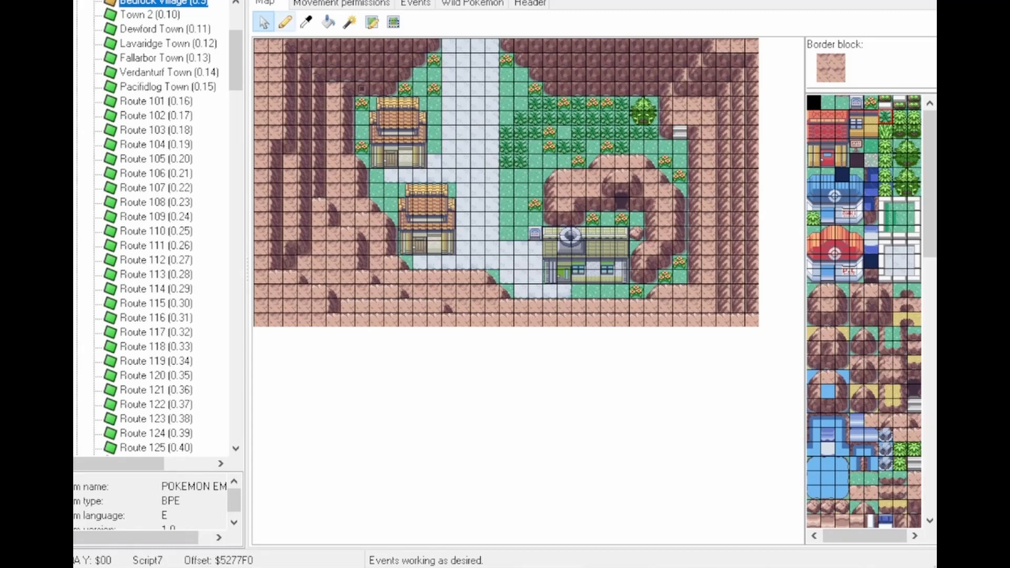